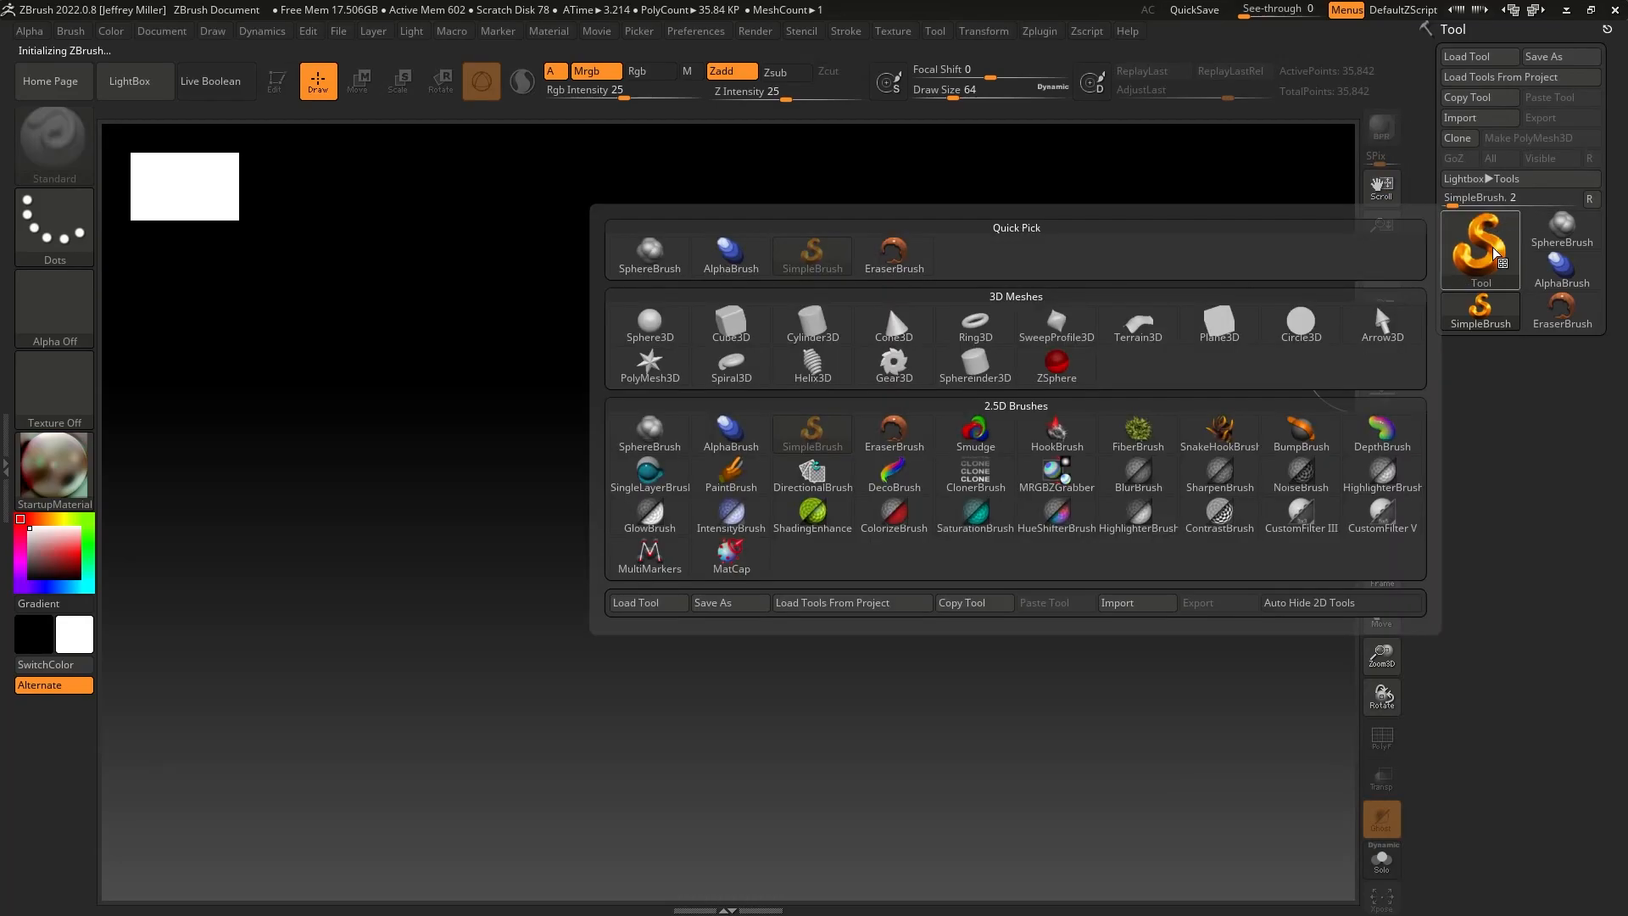
# Load a Cylinder3D primitive into the scene as the active tool
pyautogui.click(813, 322)
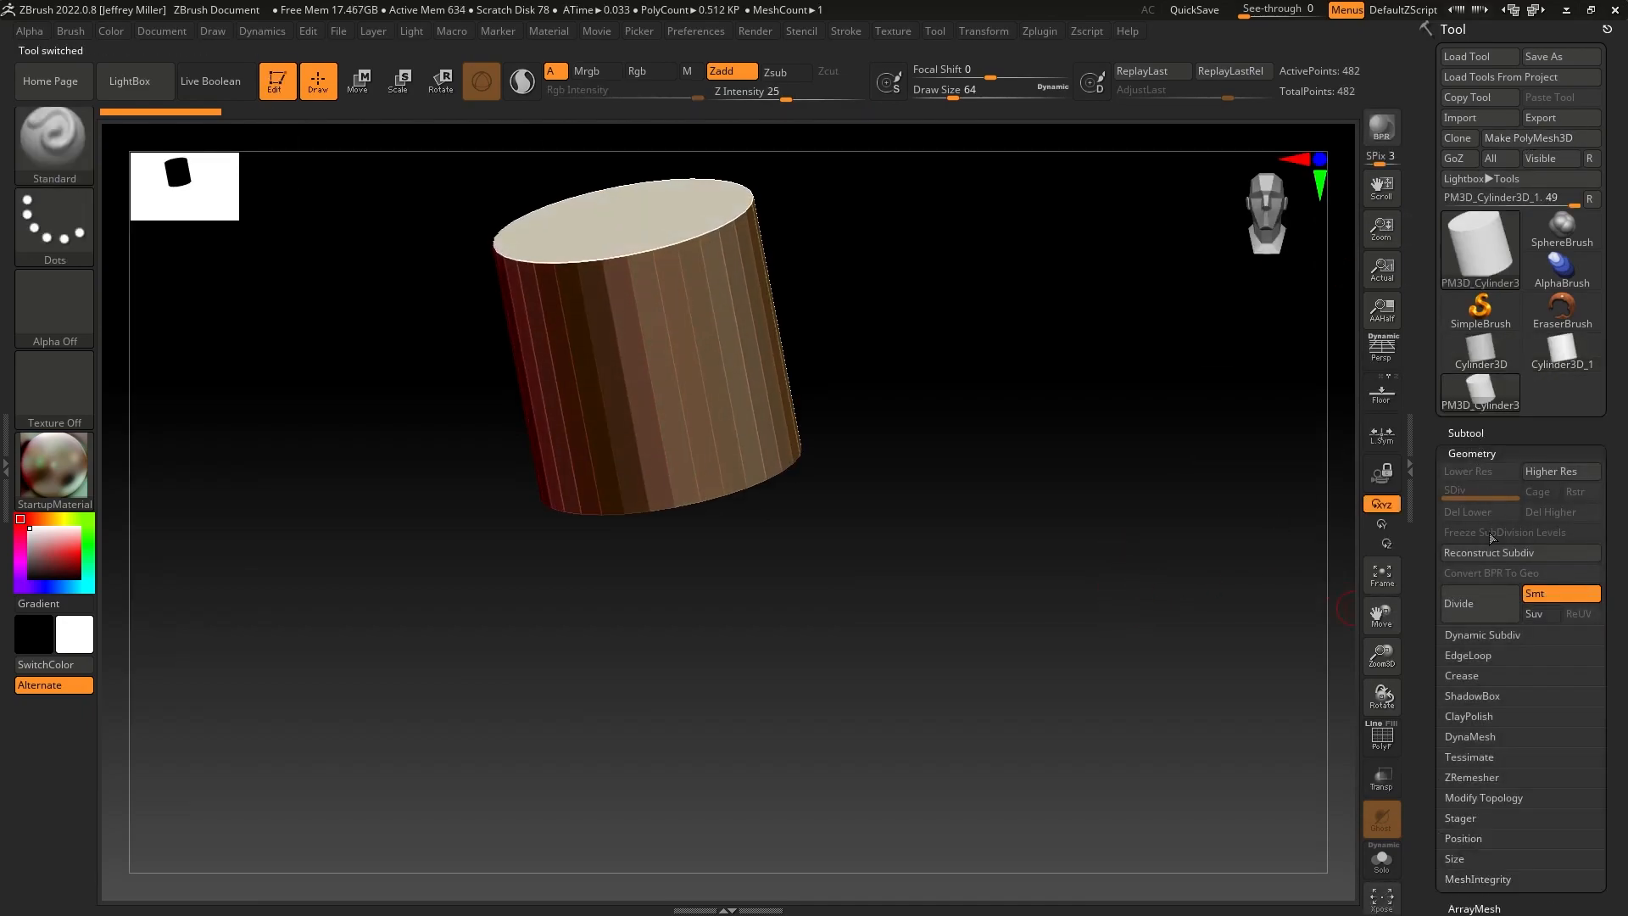
pyautogui.click(1457, 604)
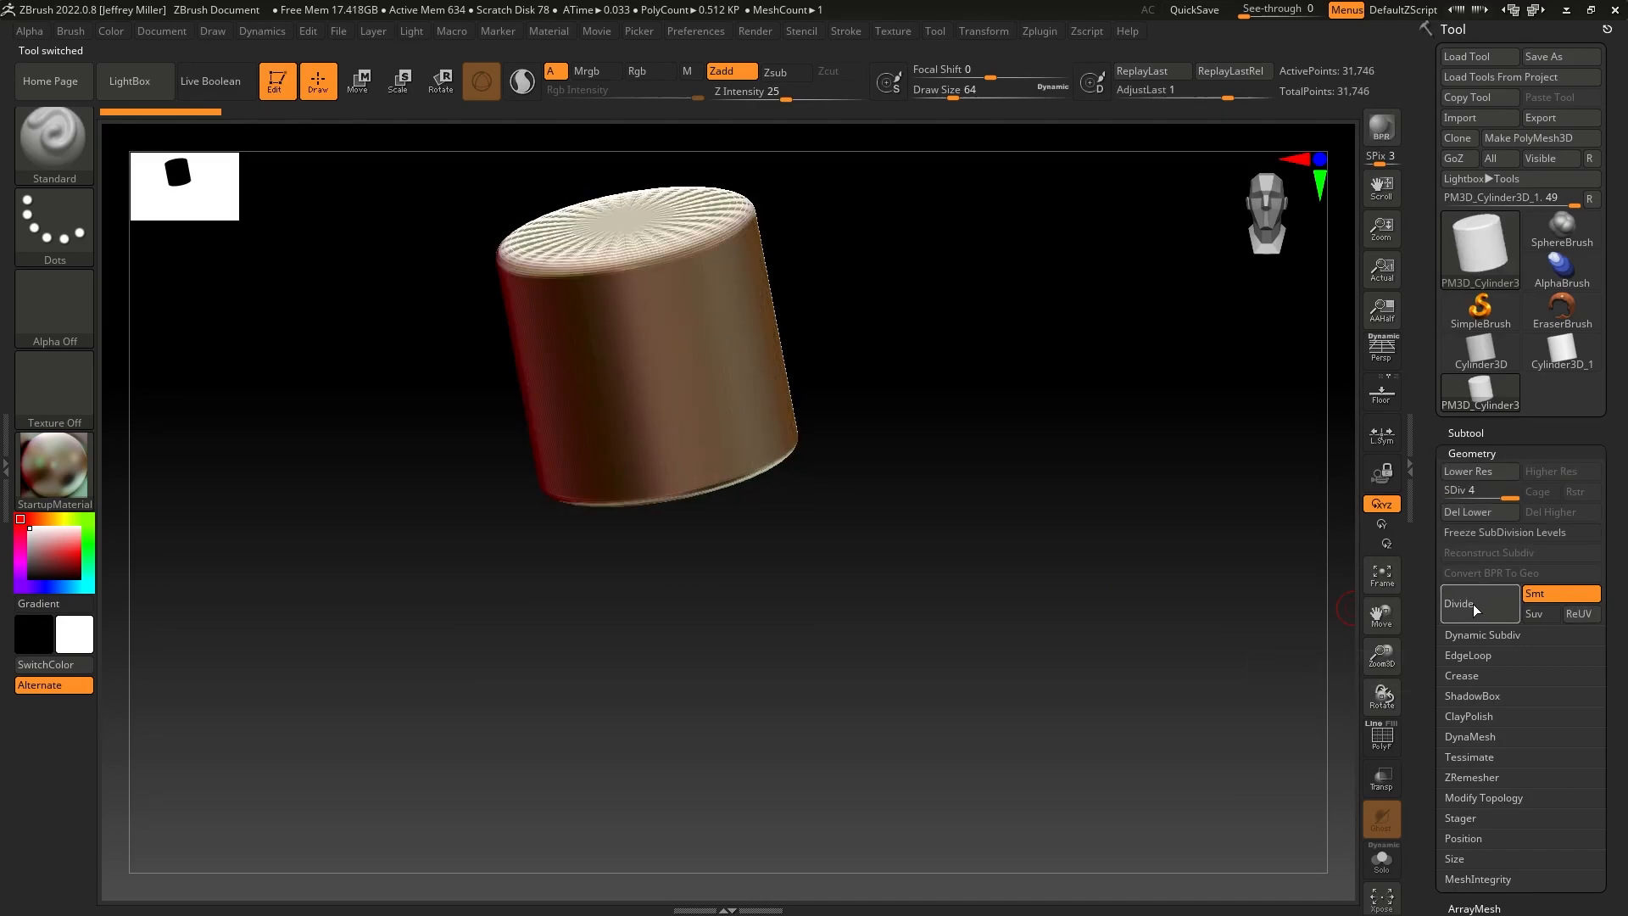
pyautogui.click(1459, 604)
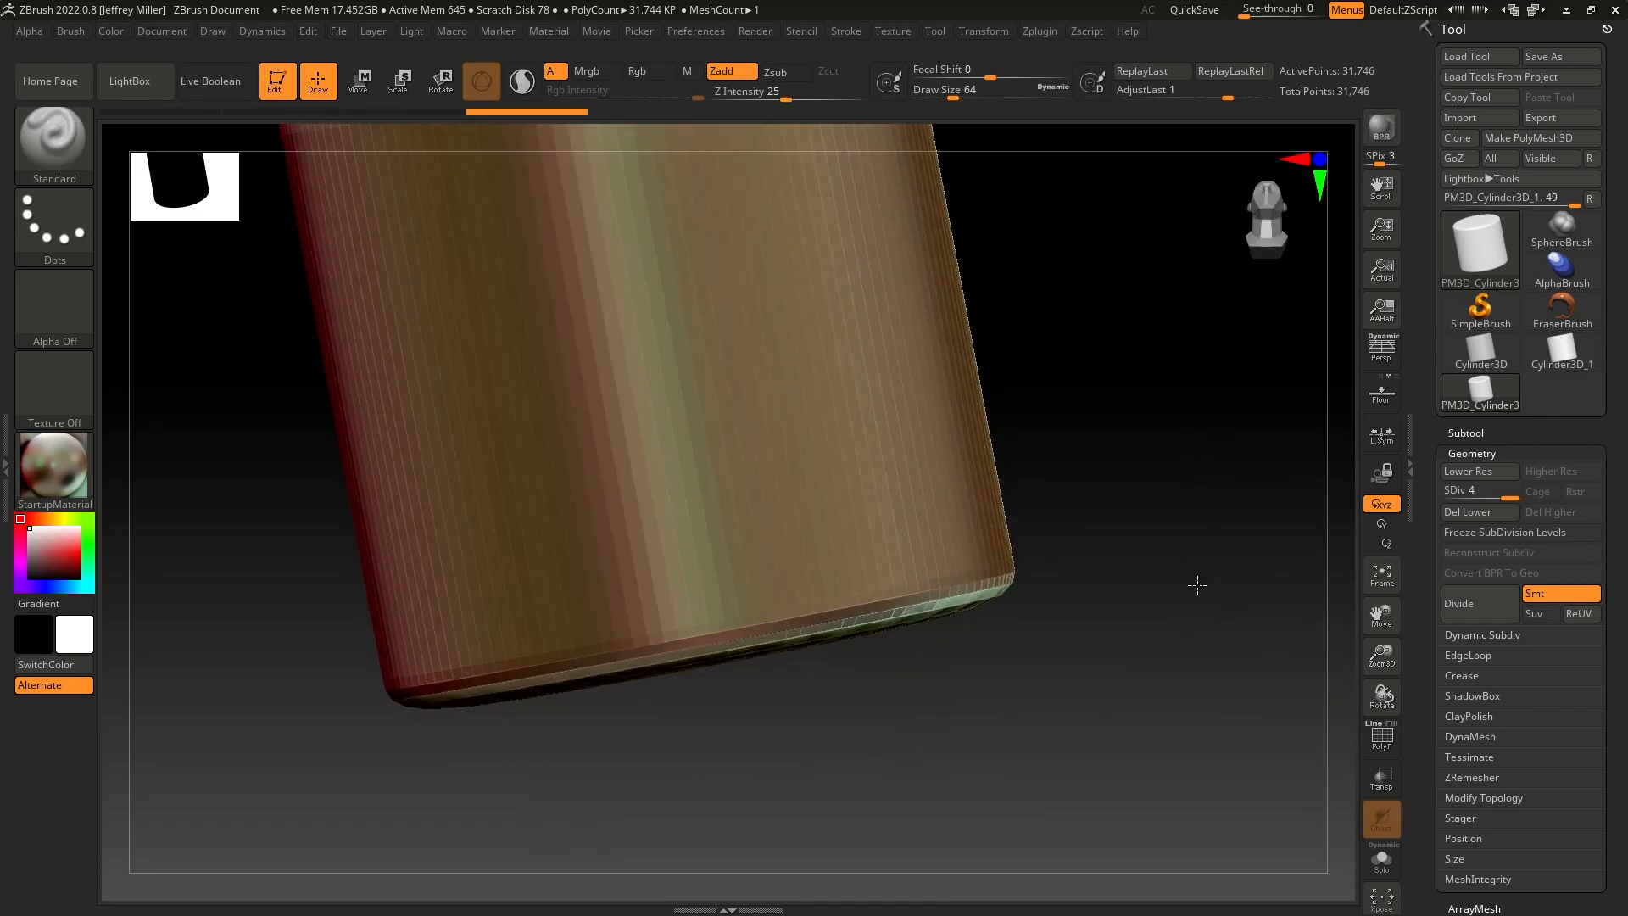
pyautogui.click(1381, 575)
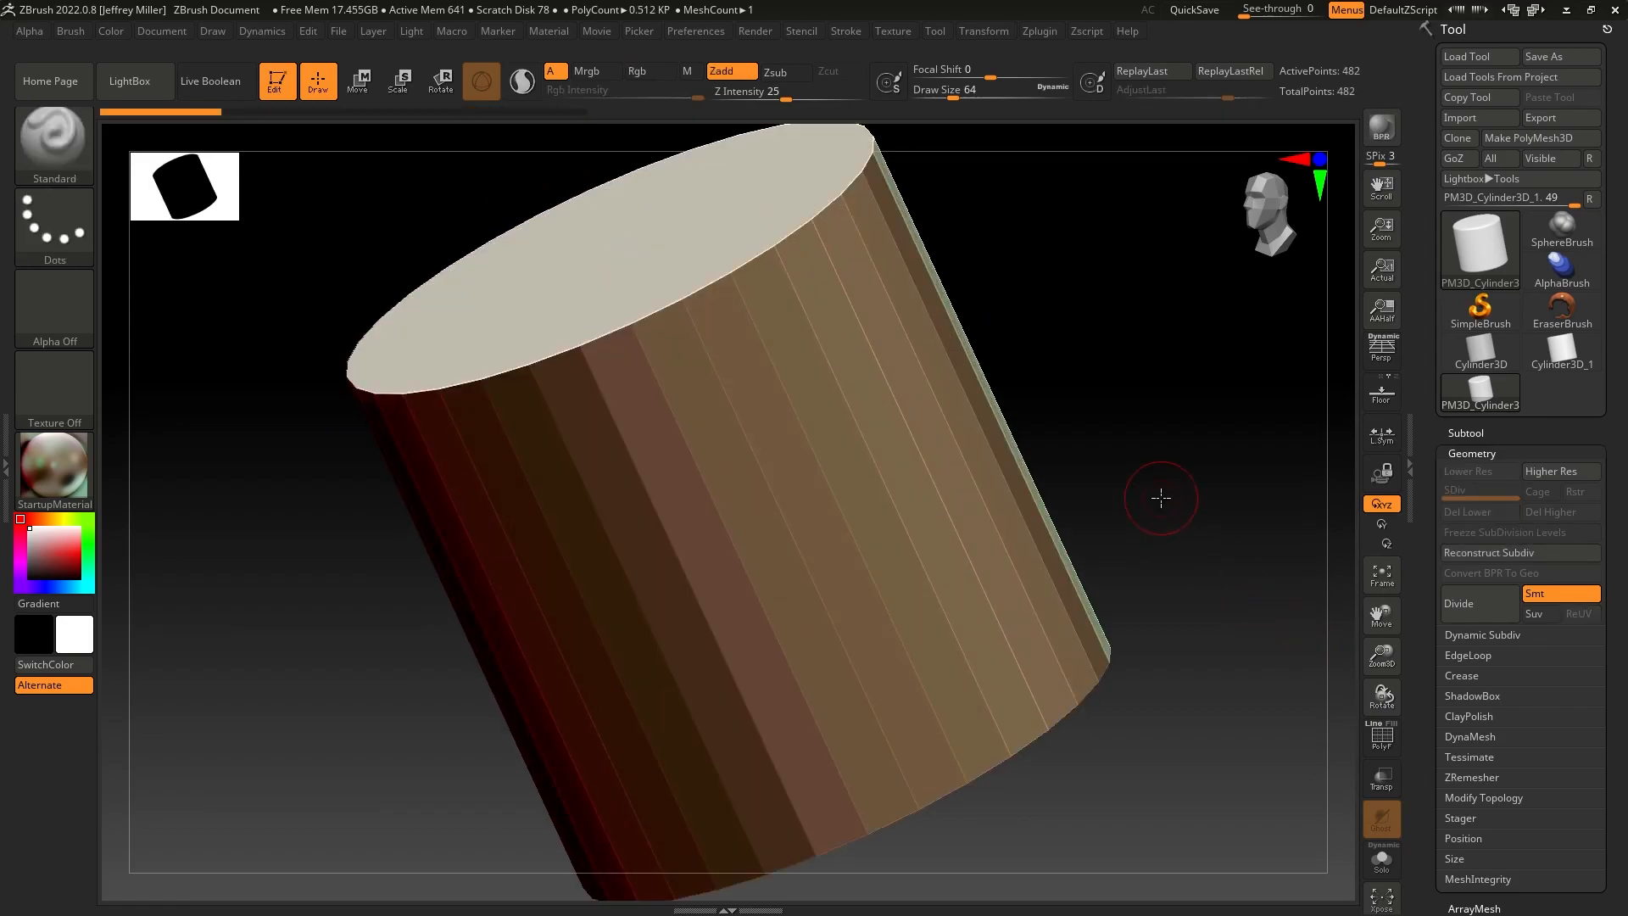
# Orbit the cylinder to bring its top face into view
pyautogui.moveTo(1160, 498); pyautogui.dragTo(1216, 458)
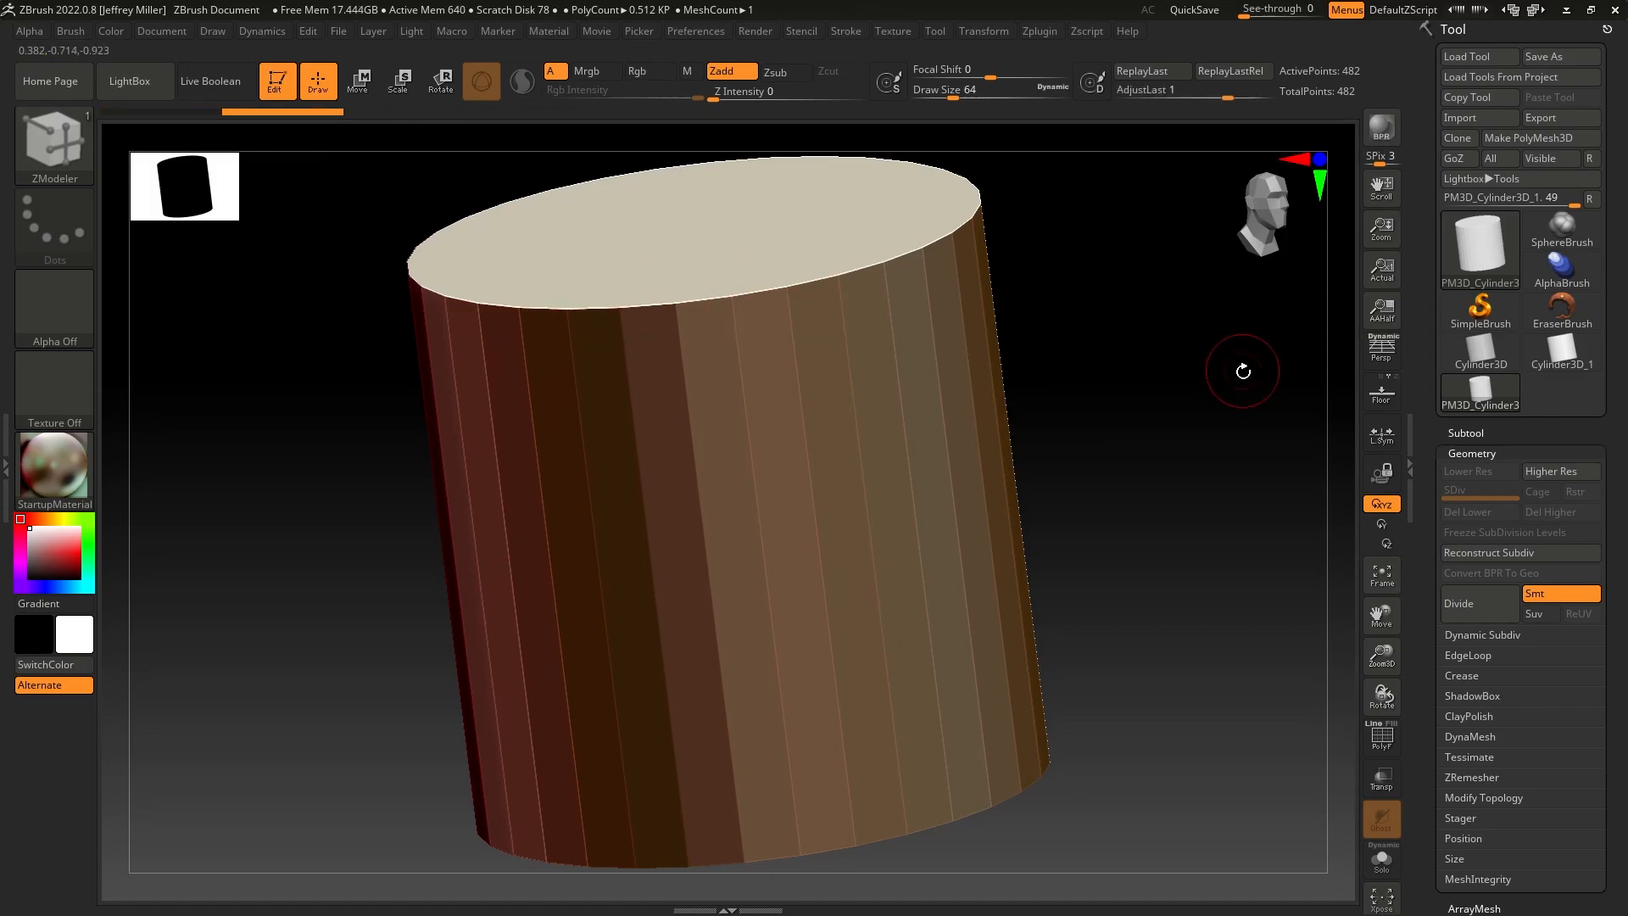
pyautogui.moveTo(1464, 604)
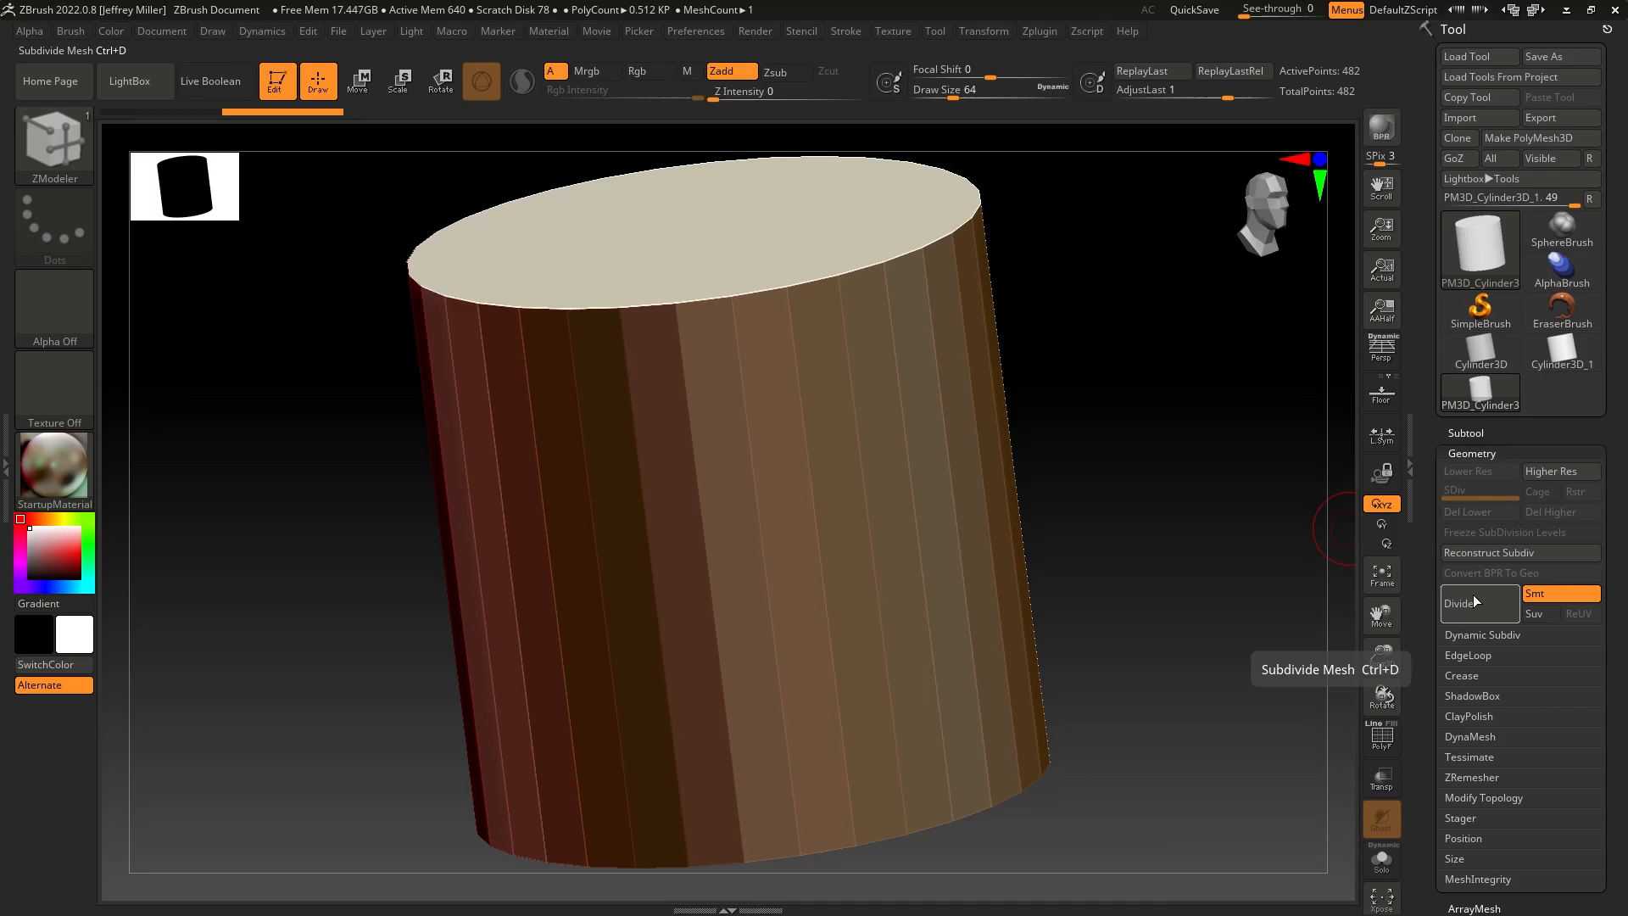
# Subdivide the creased cylinder and inspect its bottom edge from underneath
pyautogui.click(1459, 602)
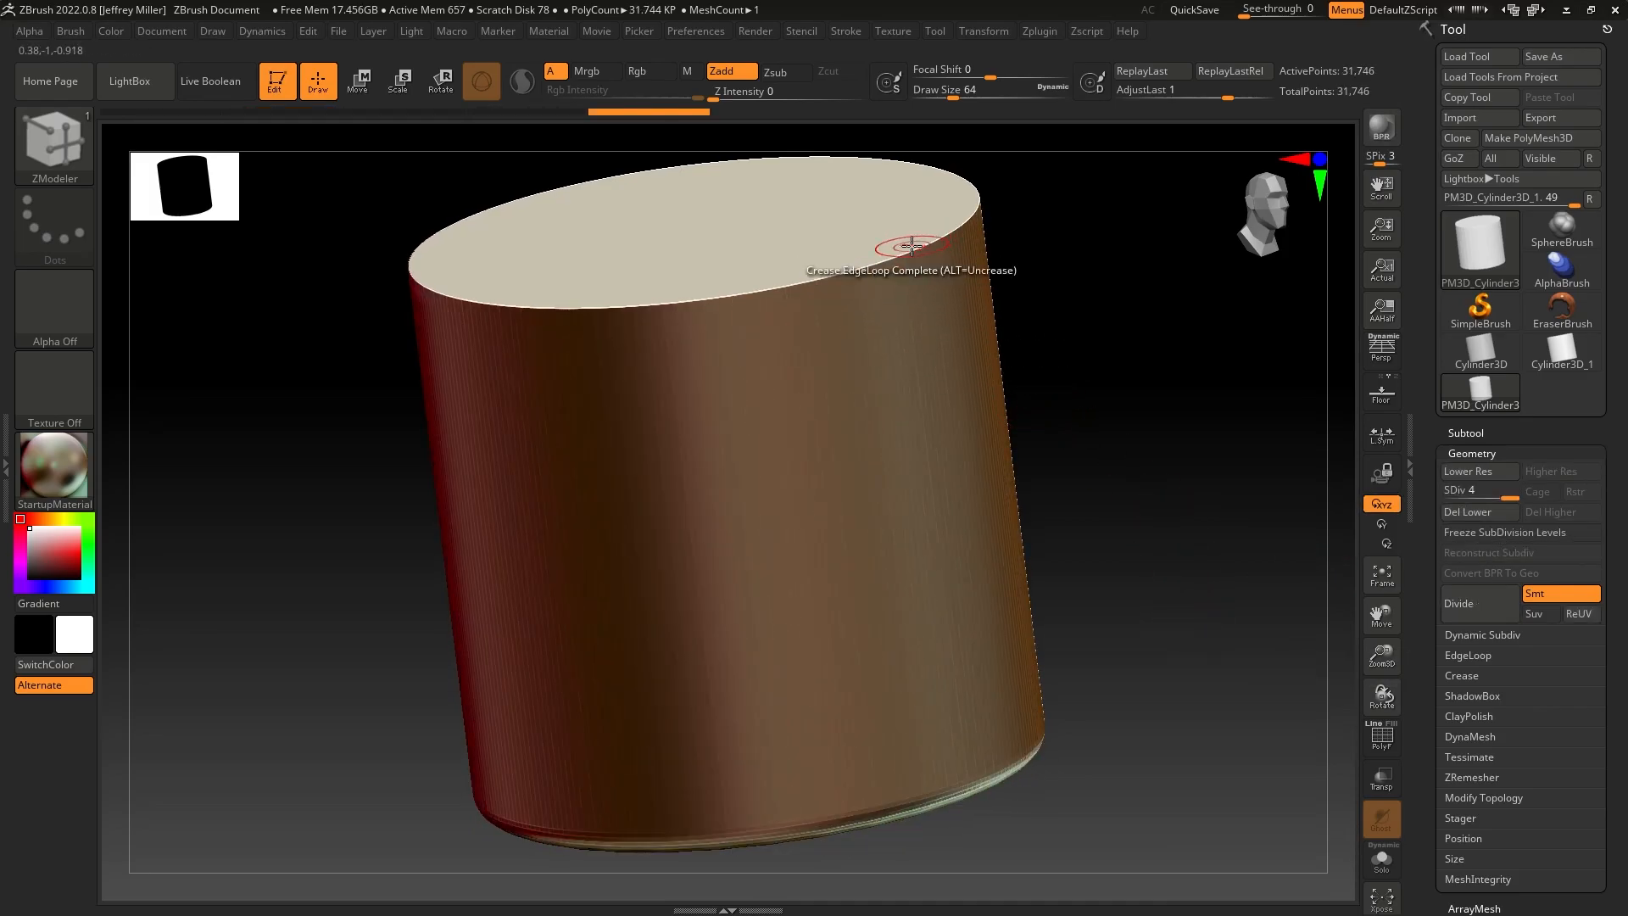
pyautogui.moveTo(912, 246); pyautogui.dragTo(936, 636)
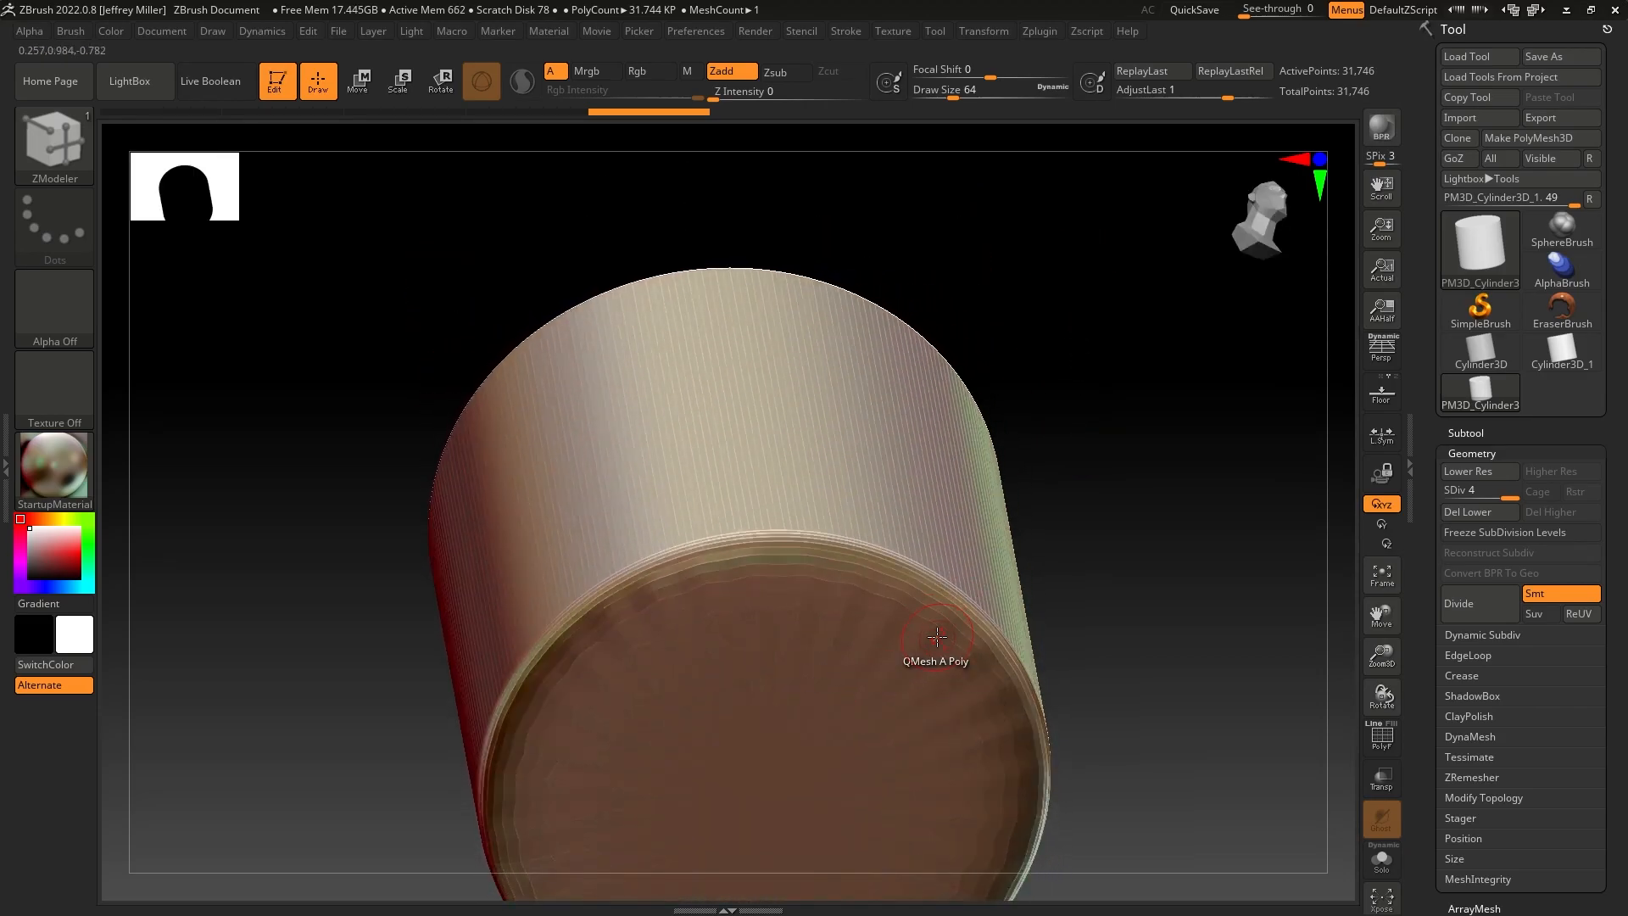
pyautogui.moveTo(937, 636); pyautogui.dragTo(1304, 603)
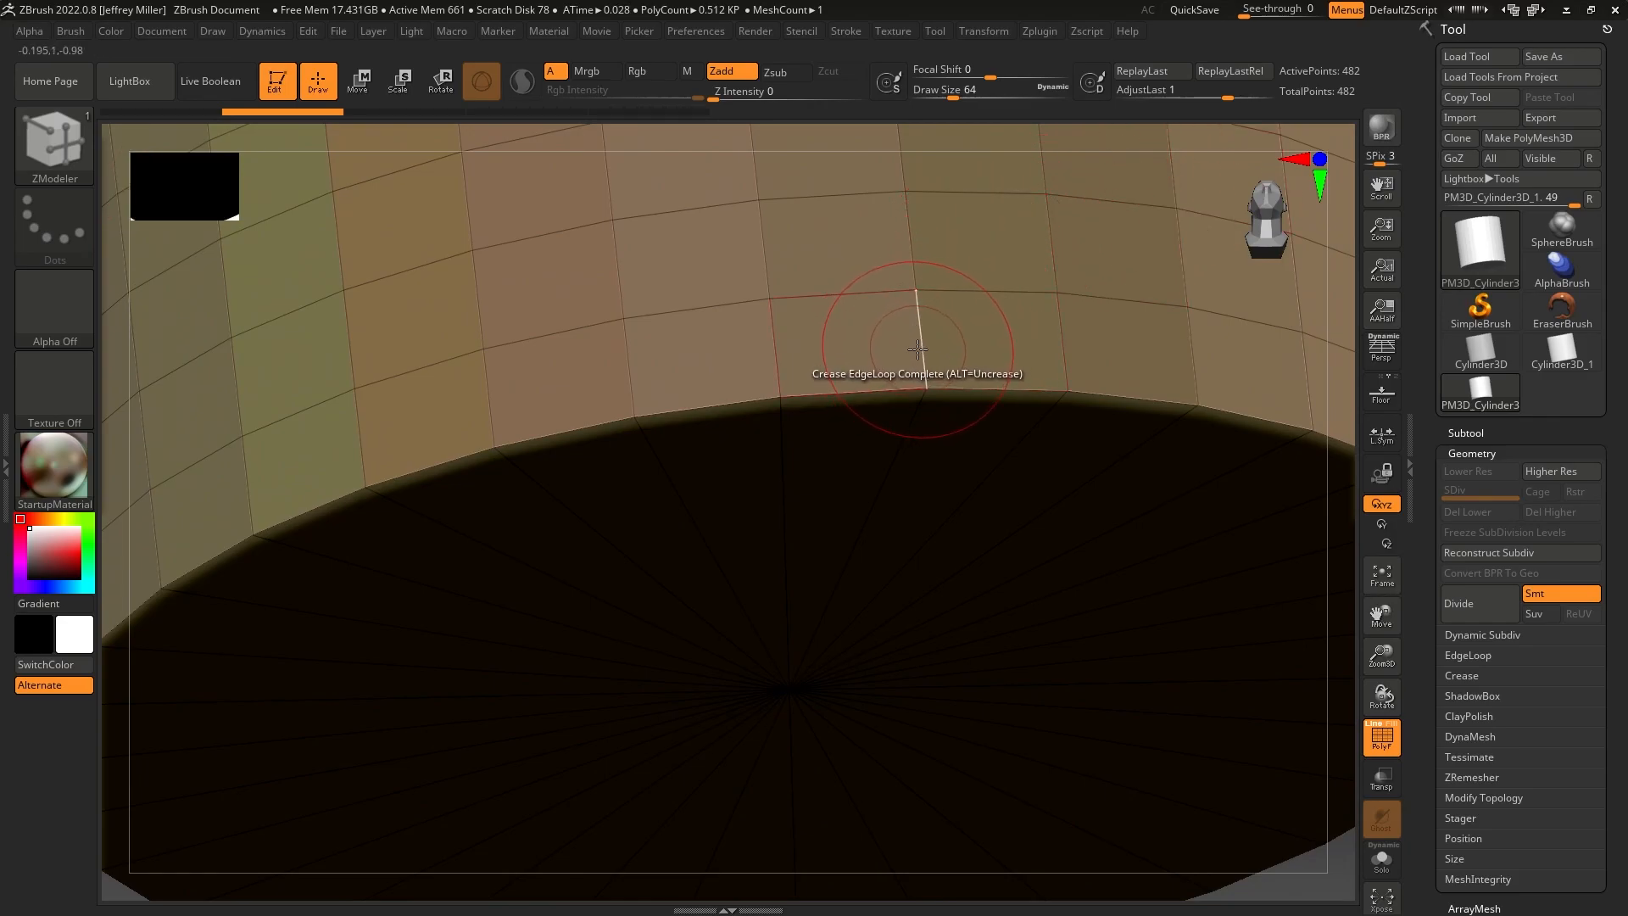
# Insert a single ZModeler edge loop just inside the cylinder's bottom rim
pyautogui.click(917, 347)
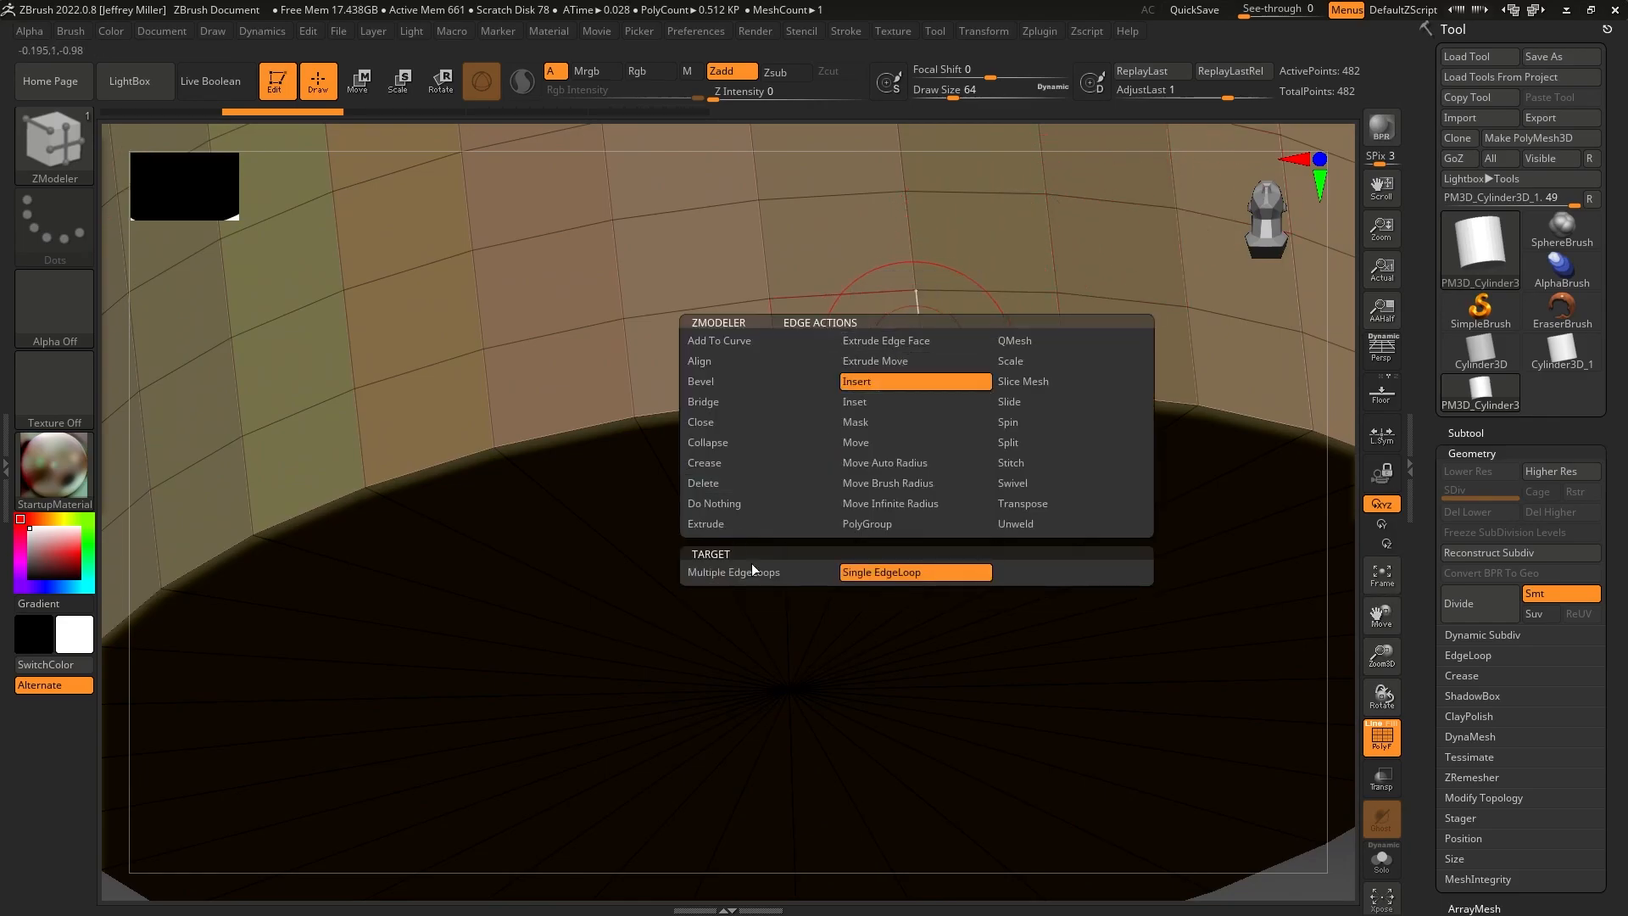
pyautogui.click(856, 382)
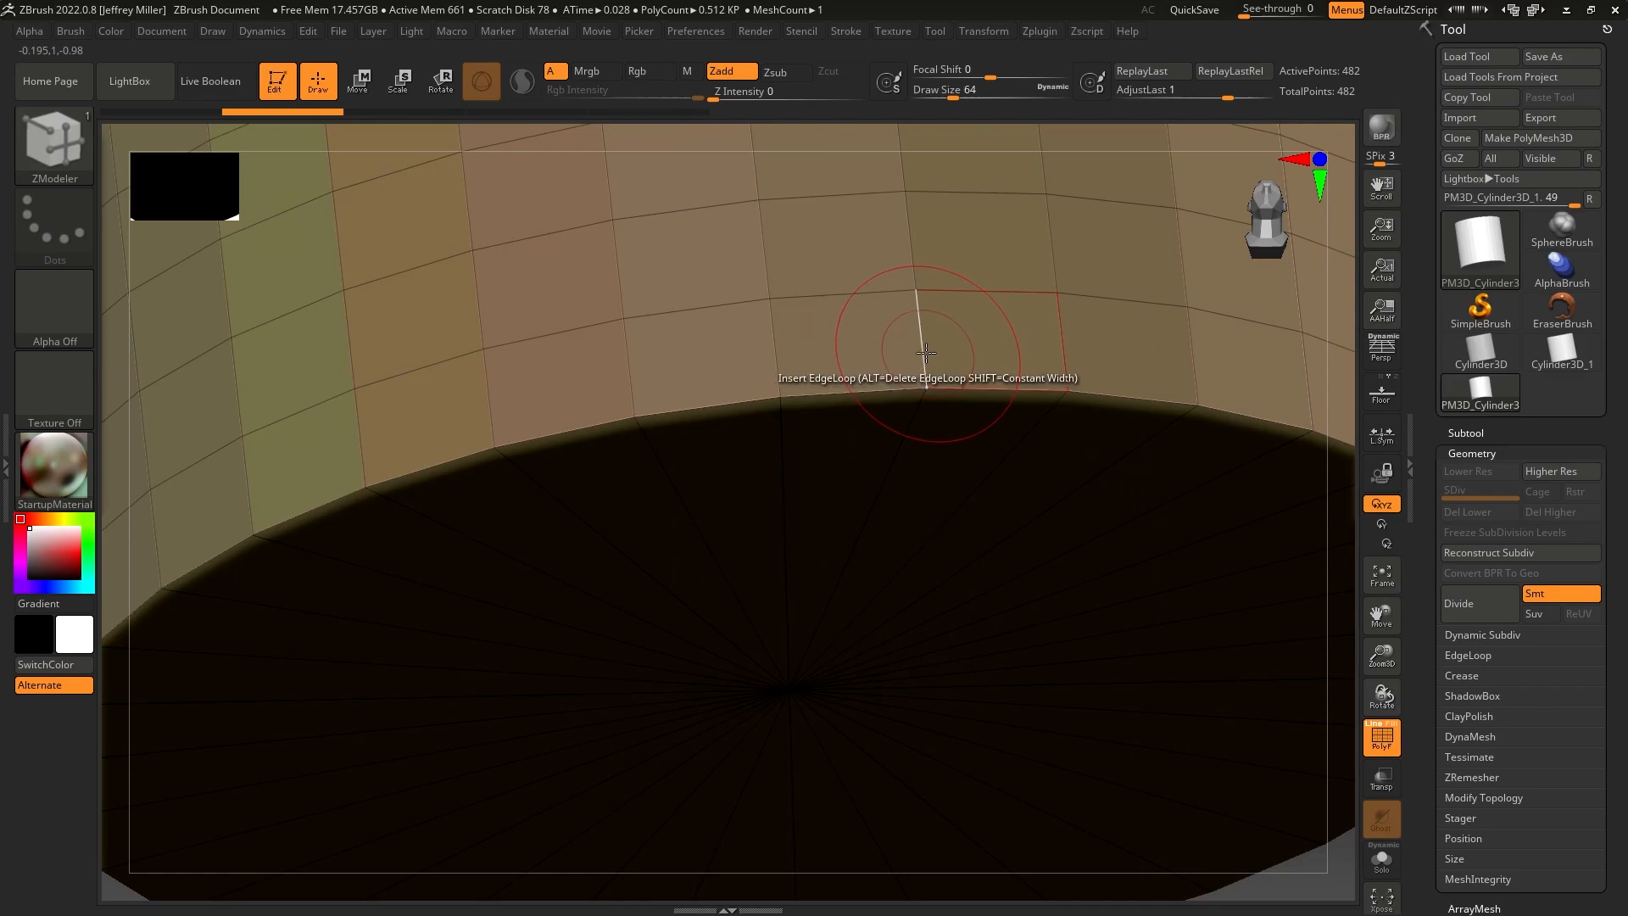
pyautogui.click(925, 349)
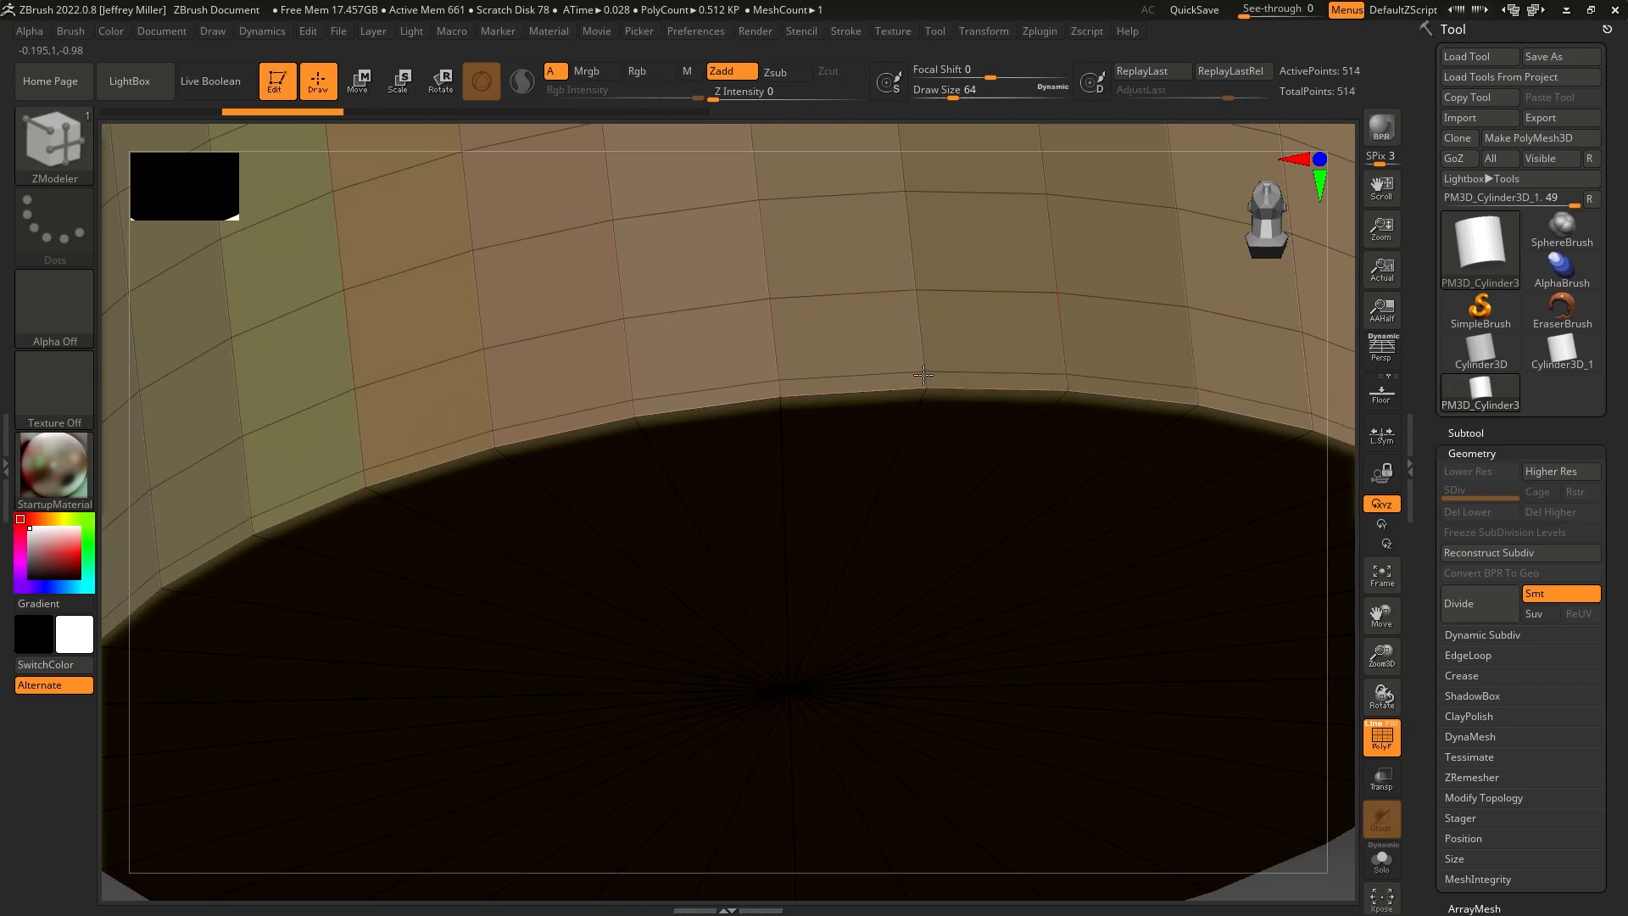
pyautogui.moveTo(919, 376)
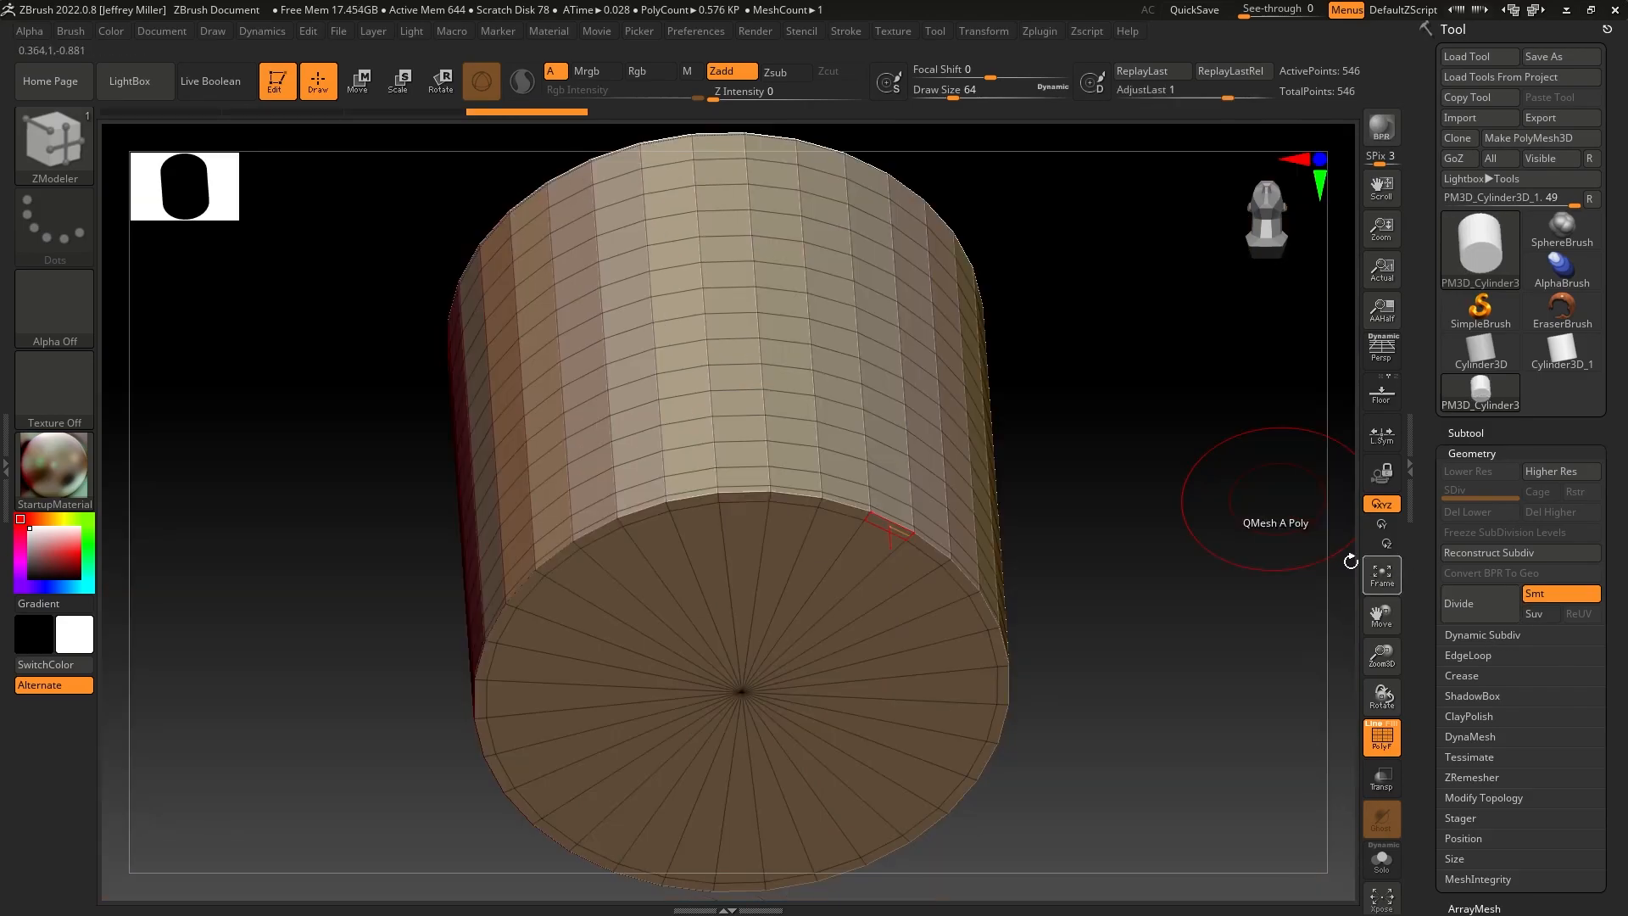
# Divide the cylinder up to SDiv 4 and view the rounded bottom edge from the side
pyautogui.click(1469, 604)
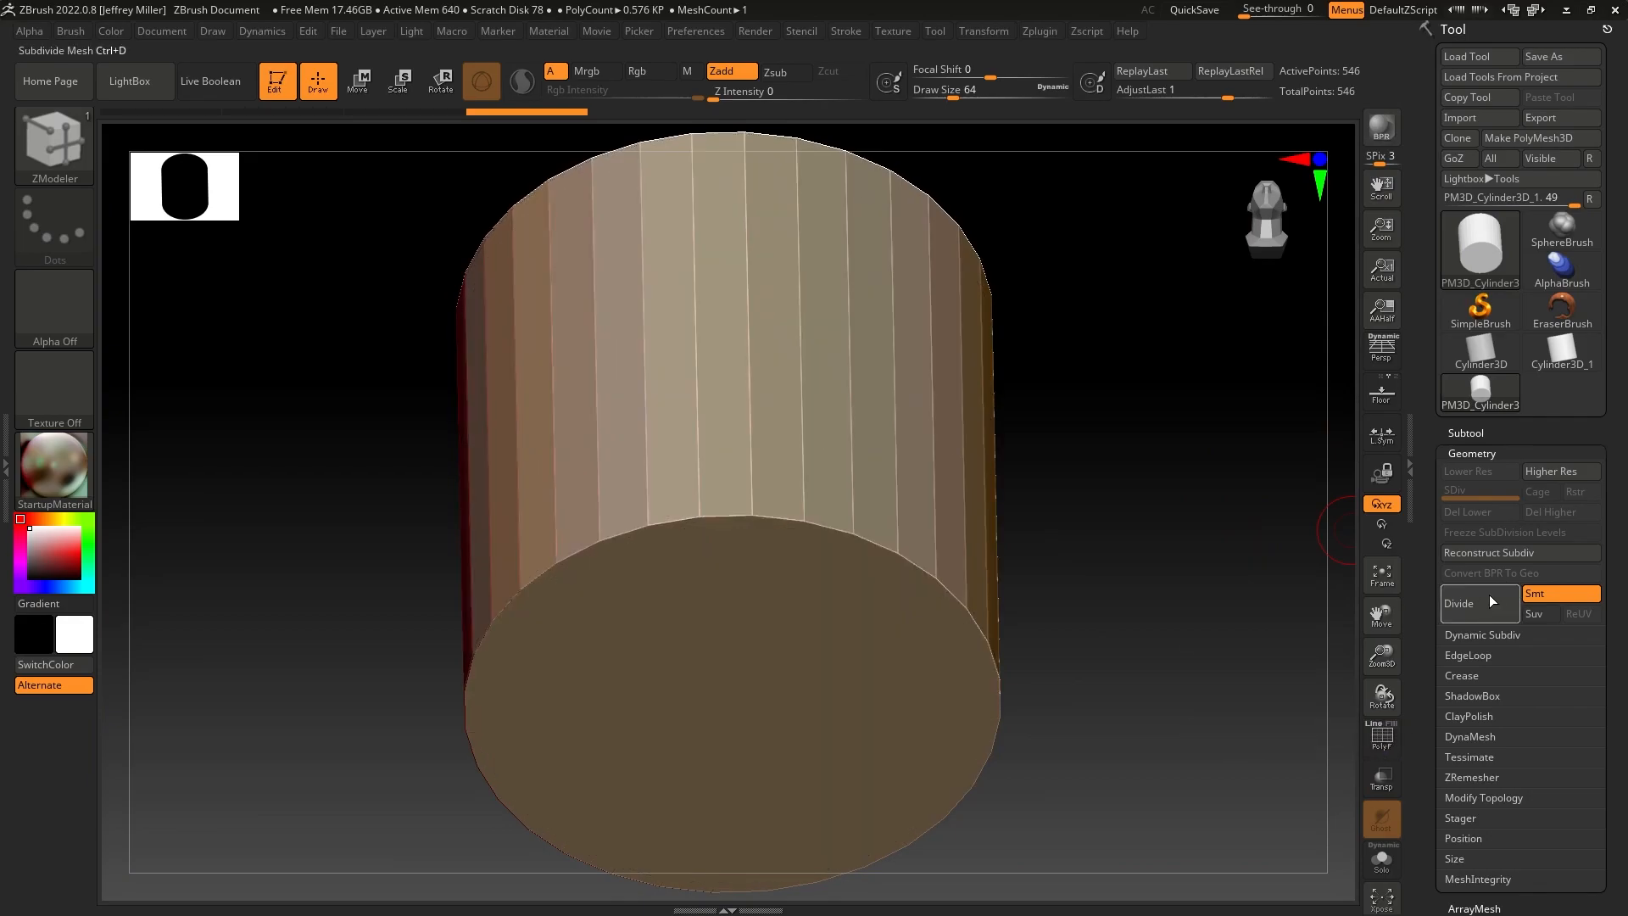
pyautogui.click(1459, 604)
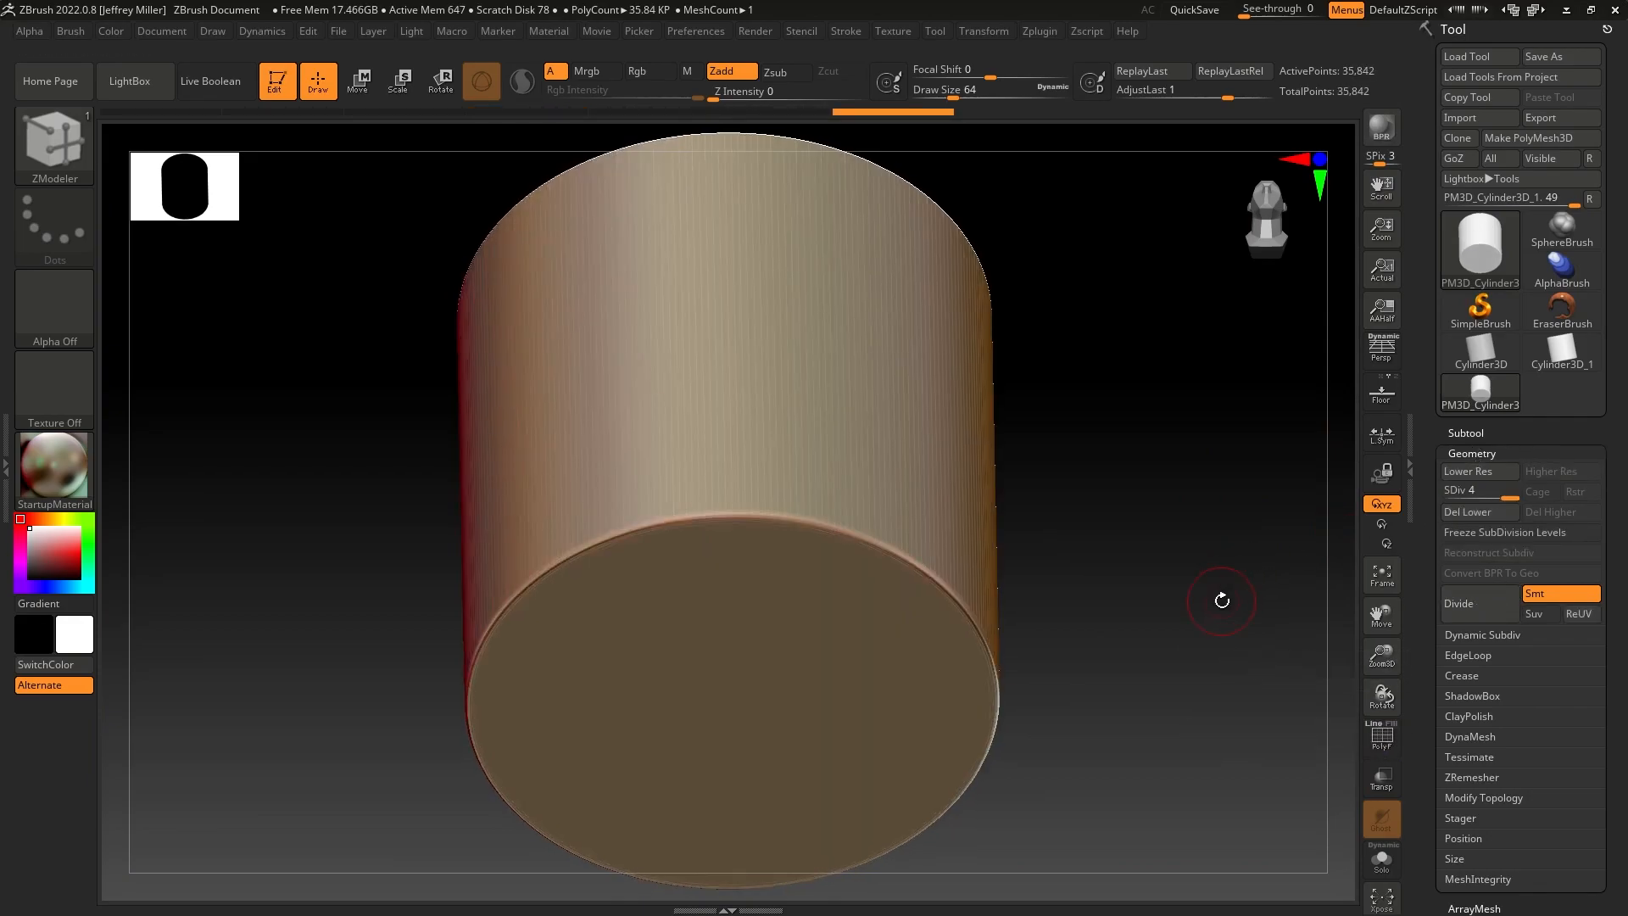
pyautogui.moveTo(1091, 604)
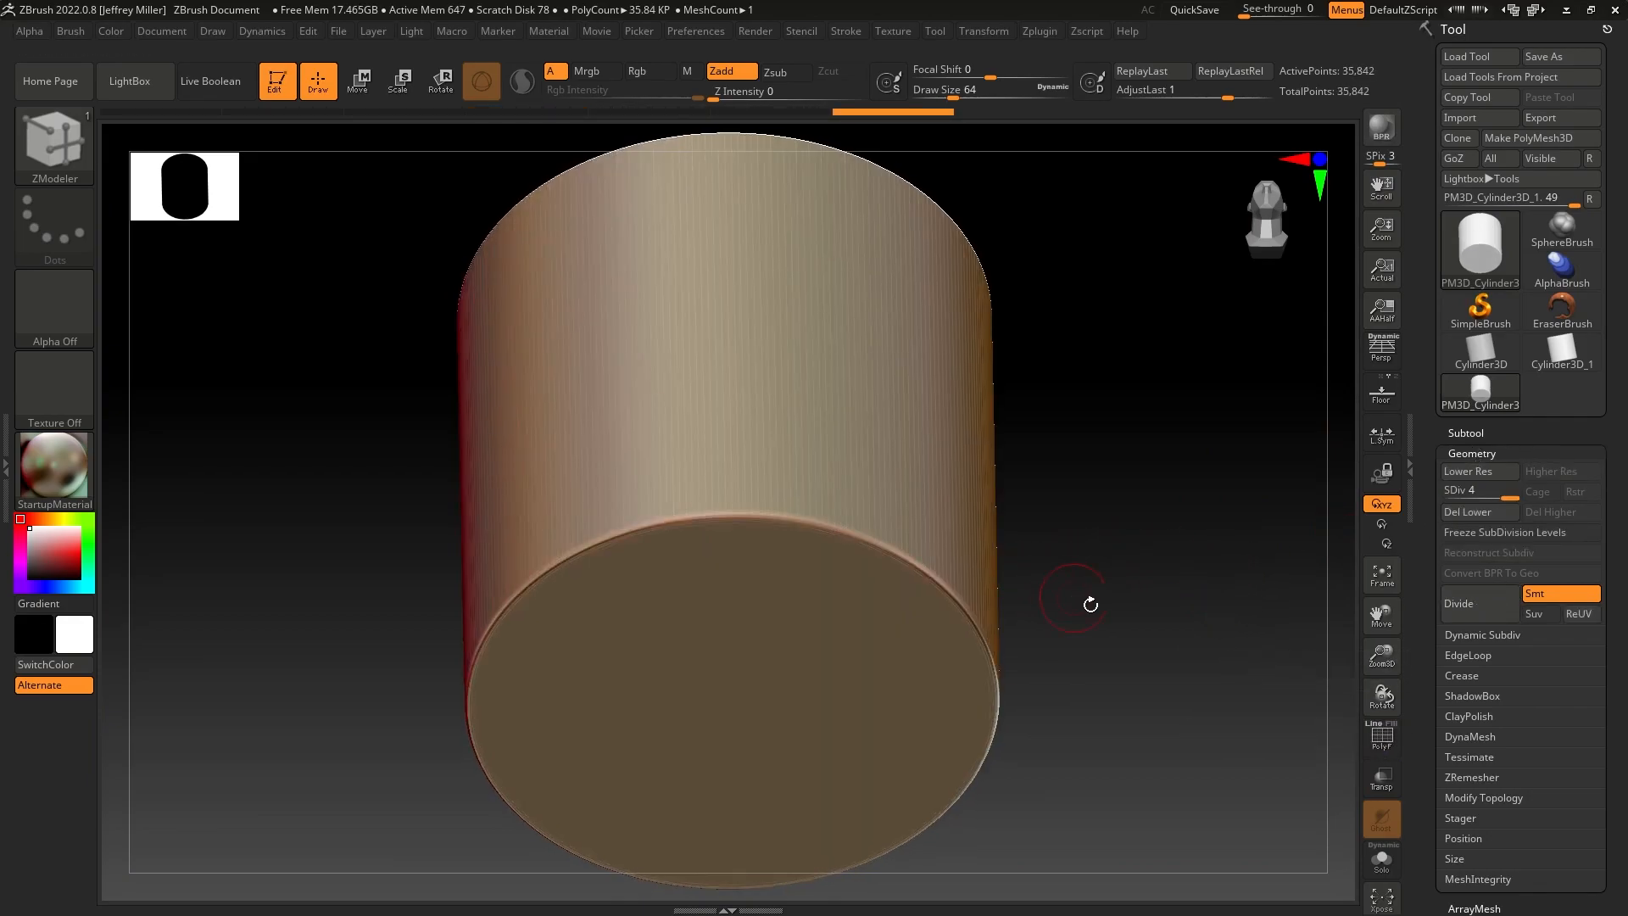
pyautogui.moveTo(1091, 602); pyautogui.dragTo(1085, 594)
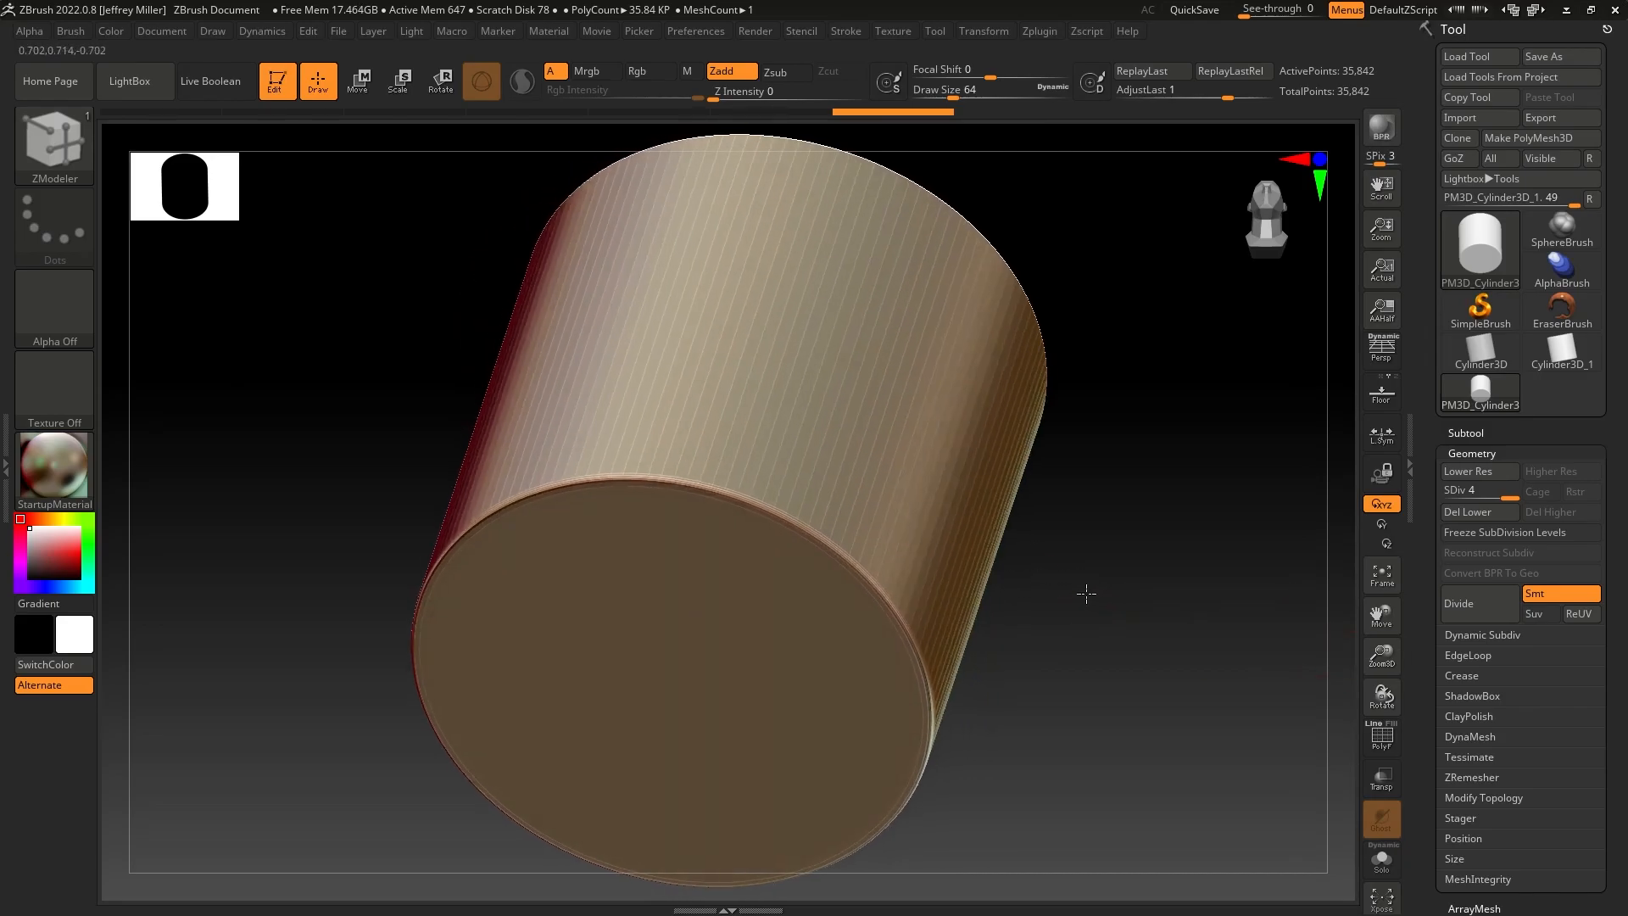
pyautogui.moveTo(1085, 594); pyautogui.dragTo(1016, 607)
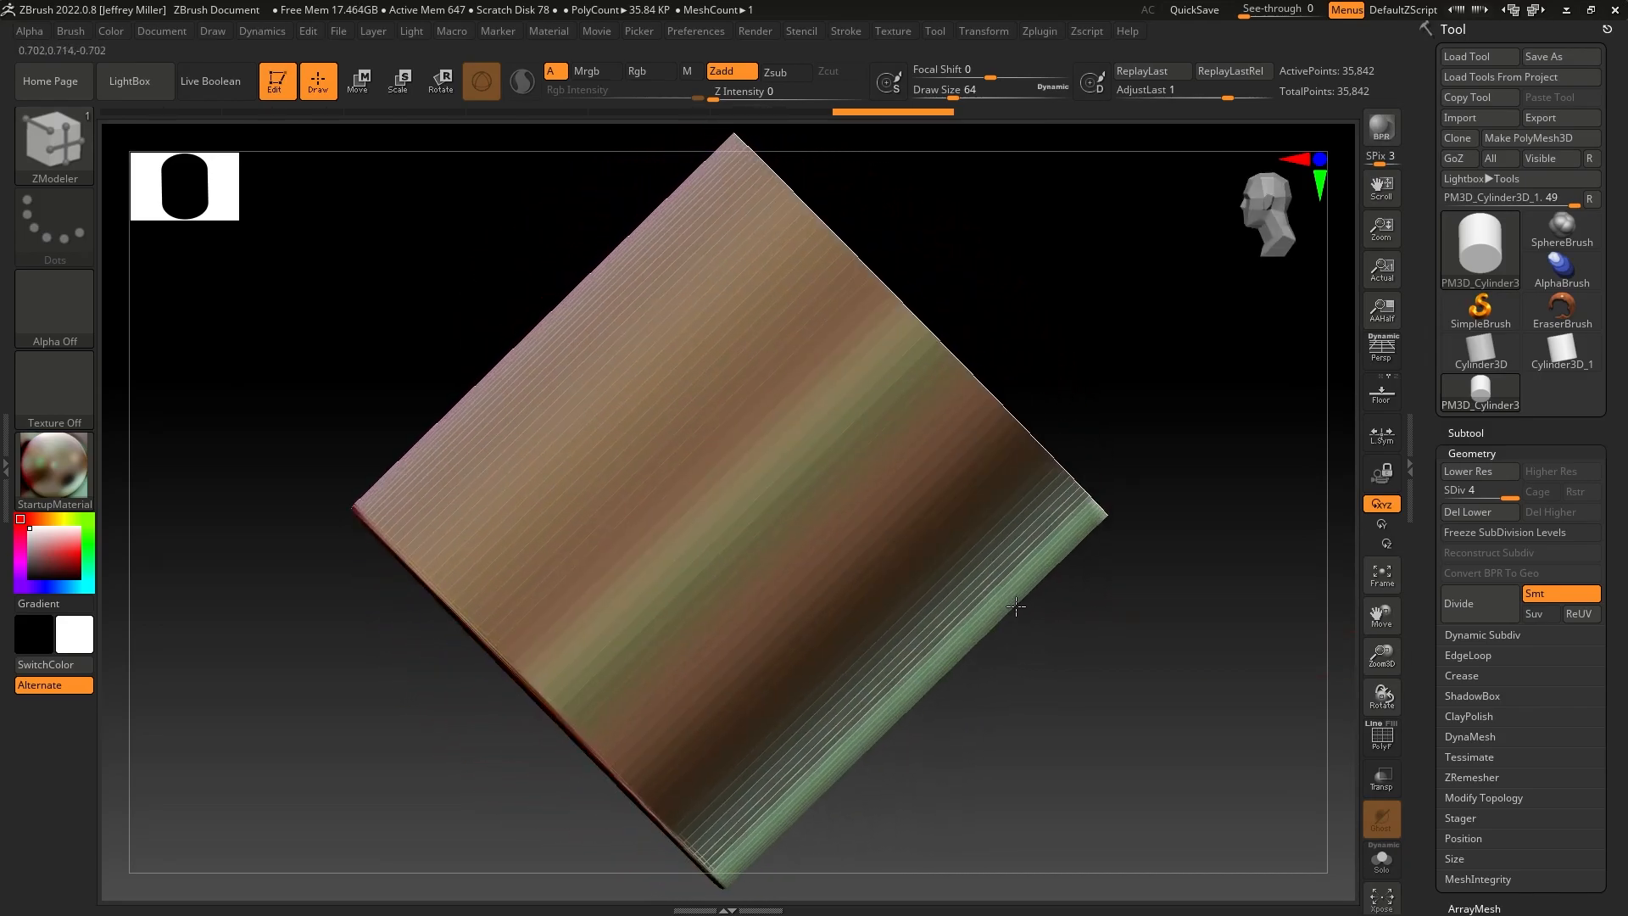